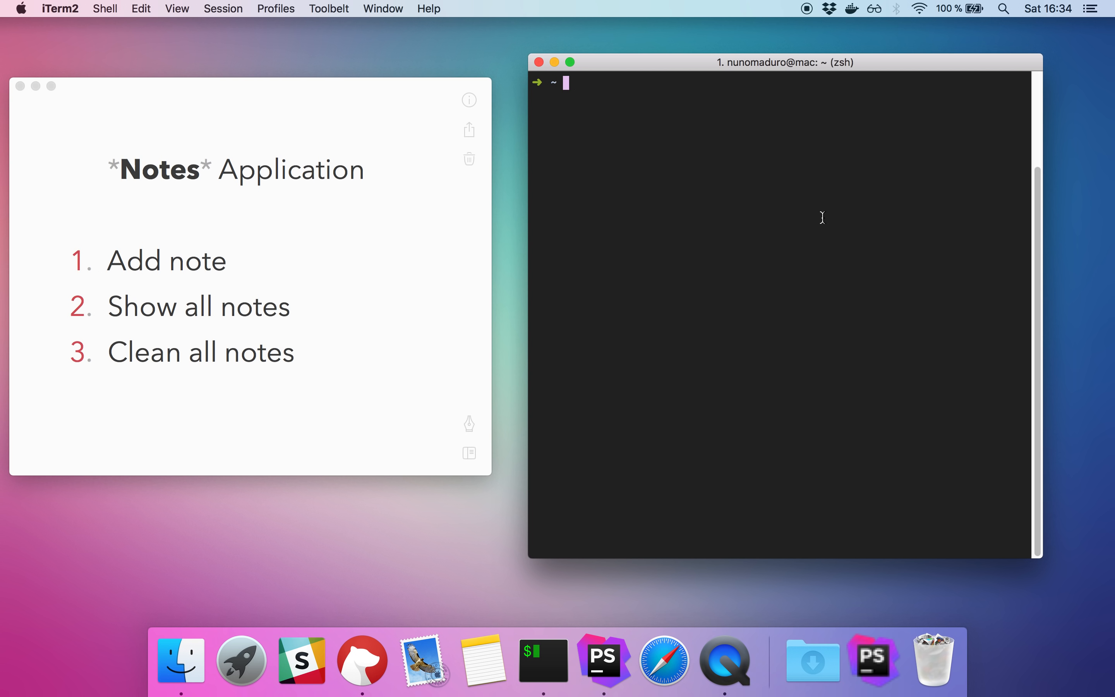
Run laravel-zero new notes to scaffold a new Laravel Zero project named notes
type("laravel-zero new notes")
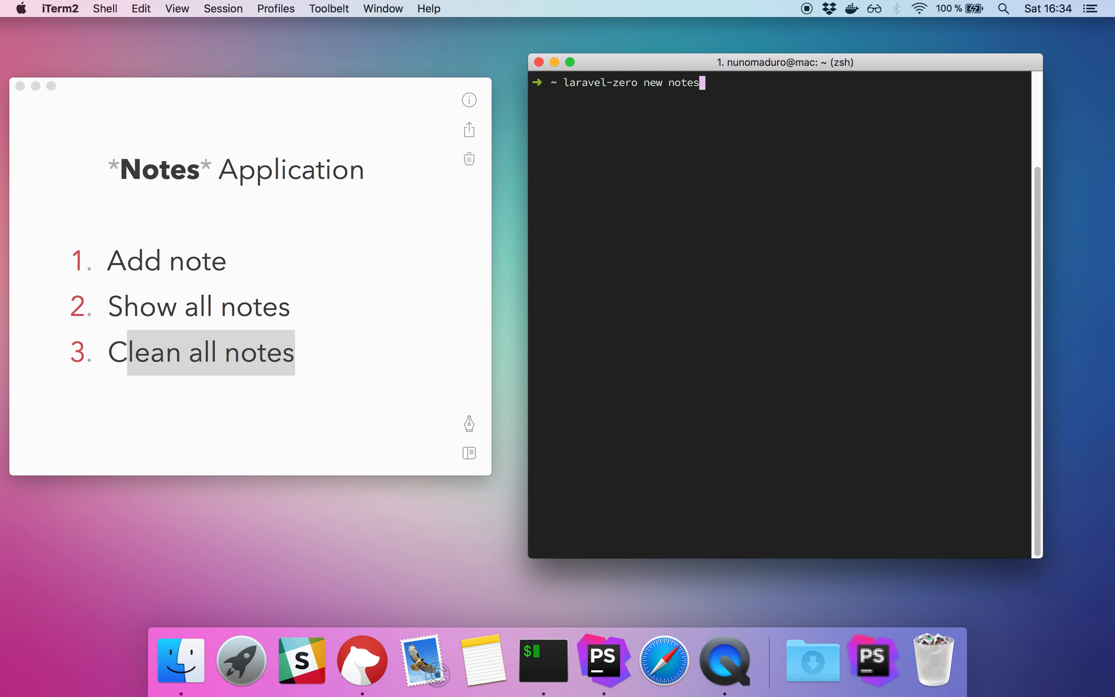
key("Return")
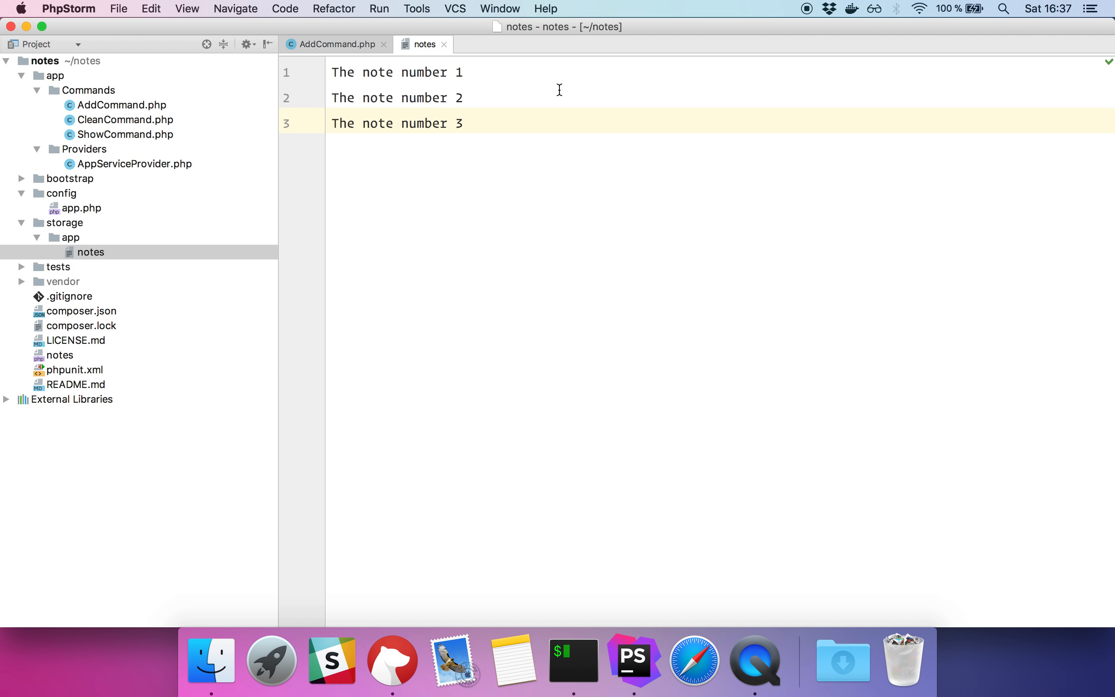
In ShowCommand.php handle(), print Storage::get('notes') through $this->info()
left_click(125, 134)
type("$this->info(Storage::")
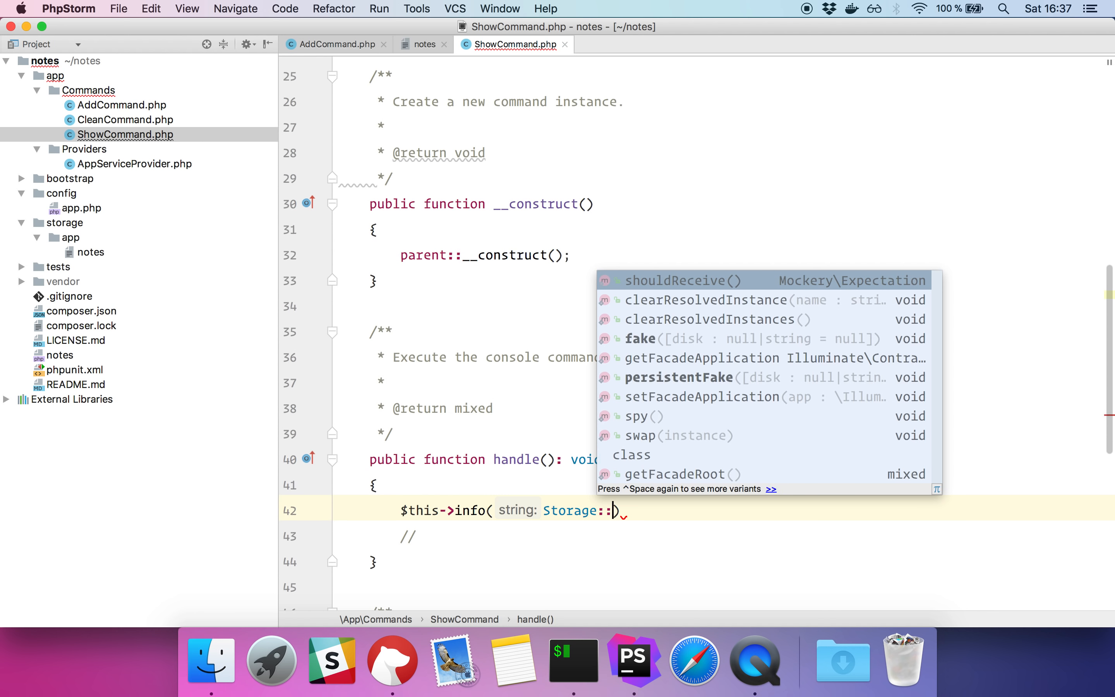
type("get('notes")
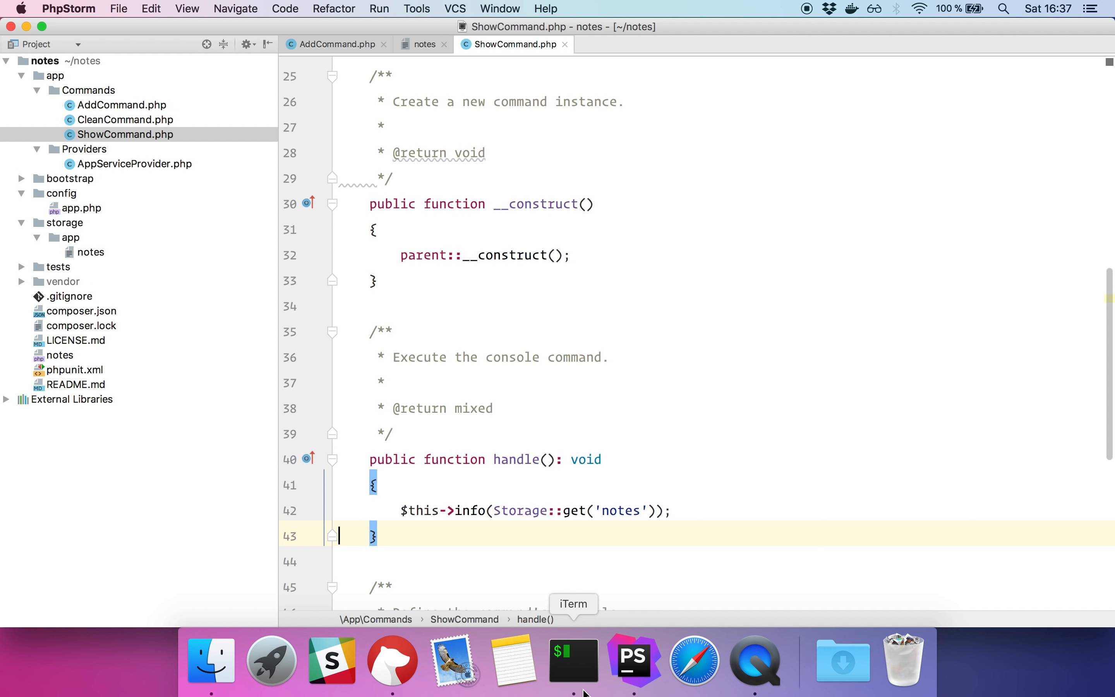
Switch to iTerm2 to run php notes show, add "The note number 4", and show again
left_click(573, 659)
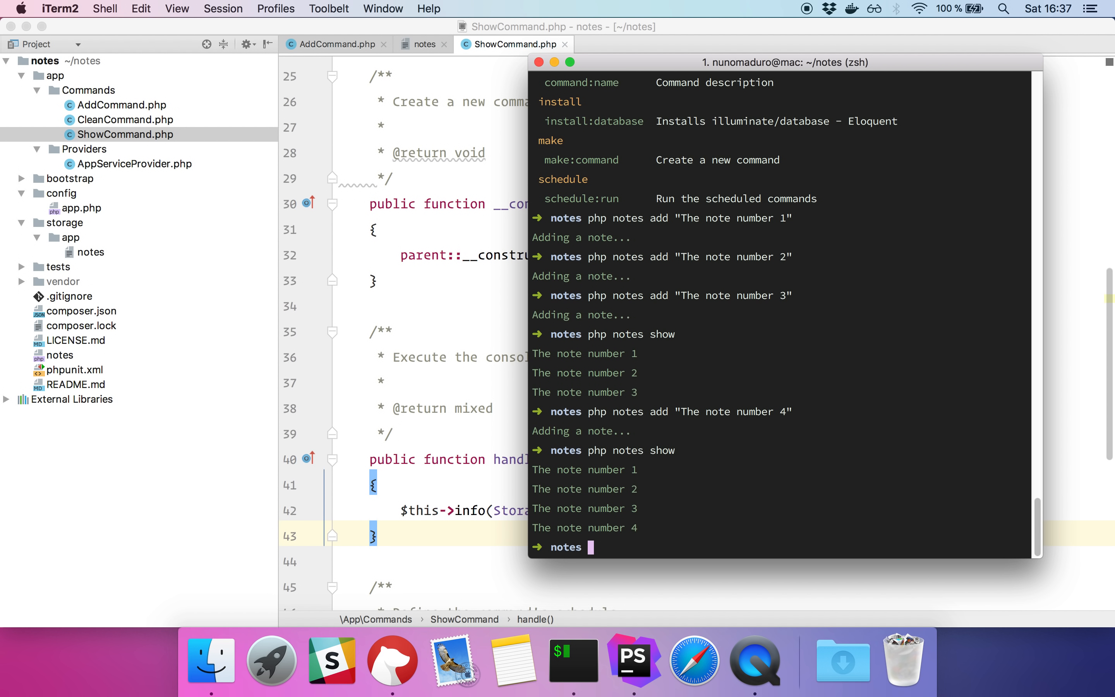
In CleanCommand.php, add Storage::delete('notes') and a $this->info message inside the exists check
left_click(626, 45)
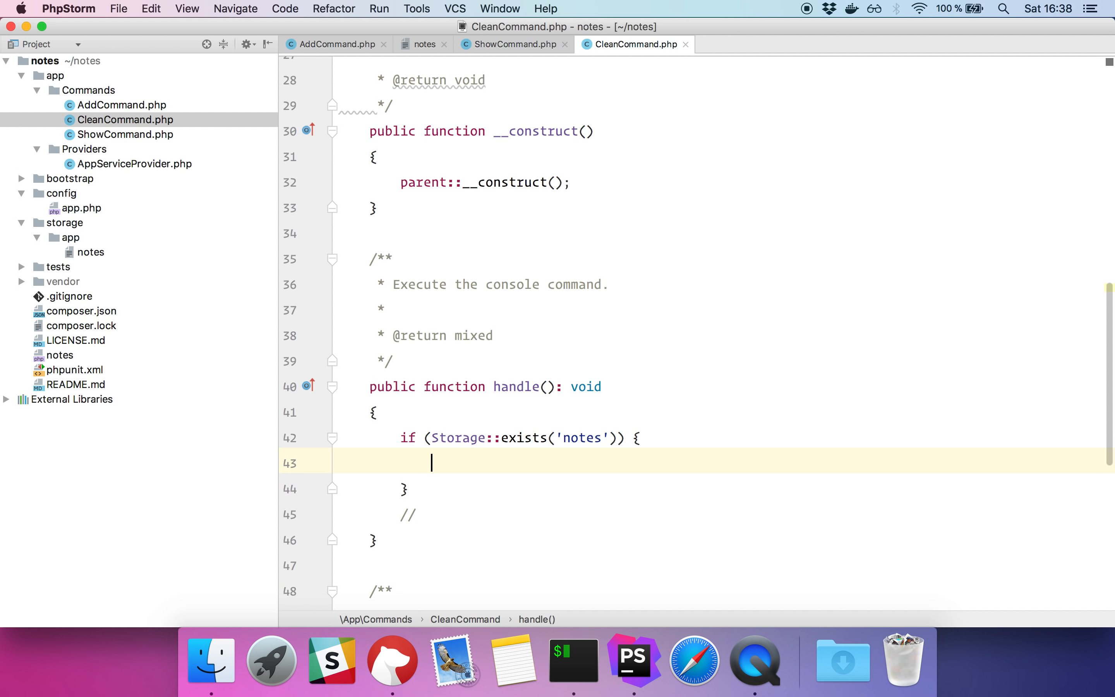
type("Storage::delete('notes');")
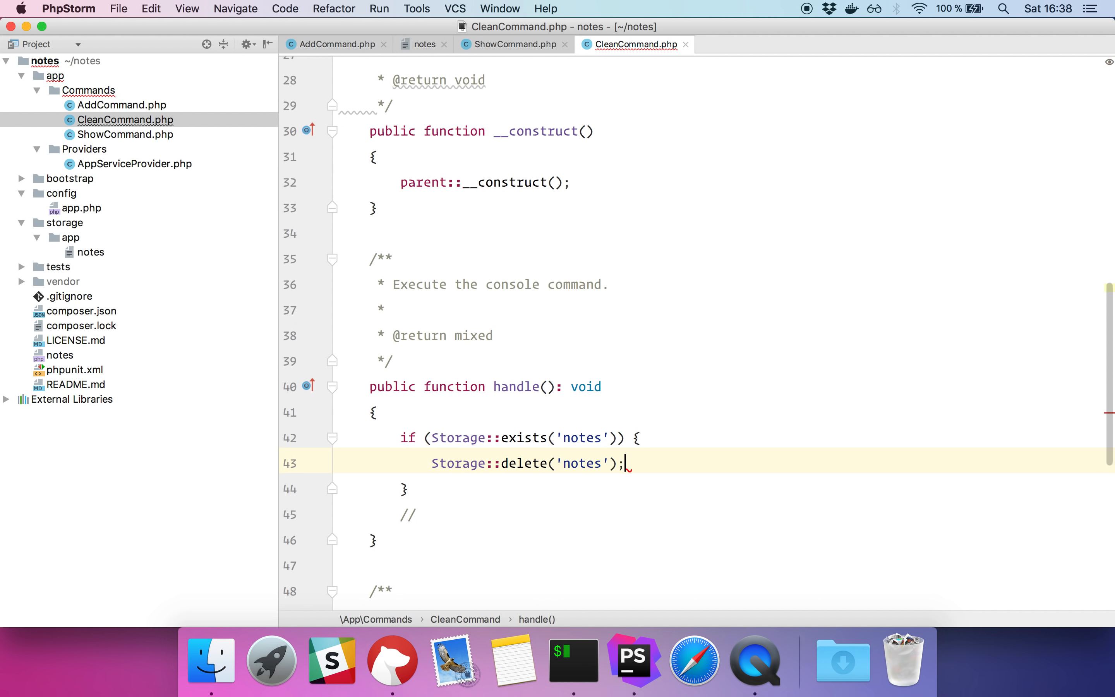
type("$this->")
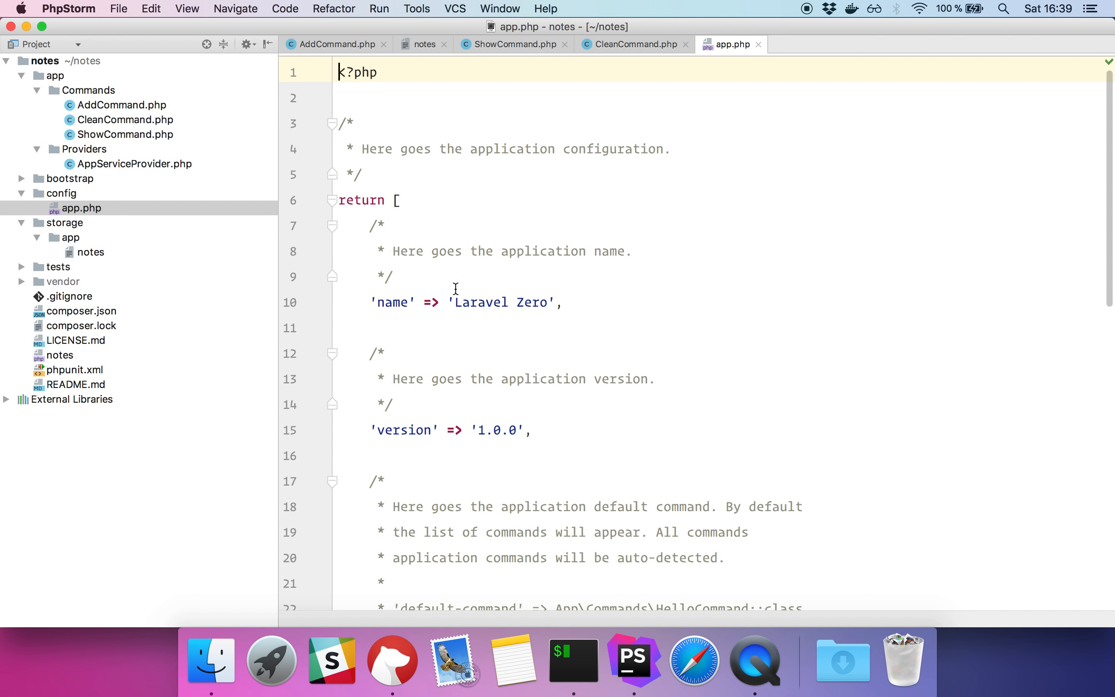
In config/app.php rename 'Laravel Zero' to Notes with production true and with-scheduler false
double_click(500, 302)
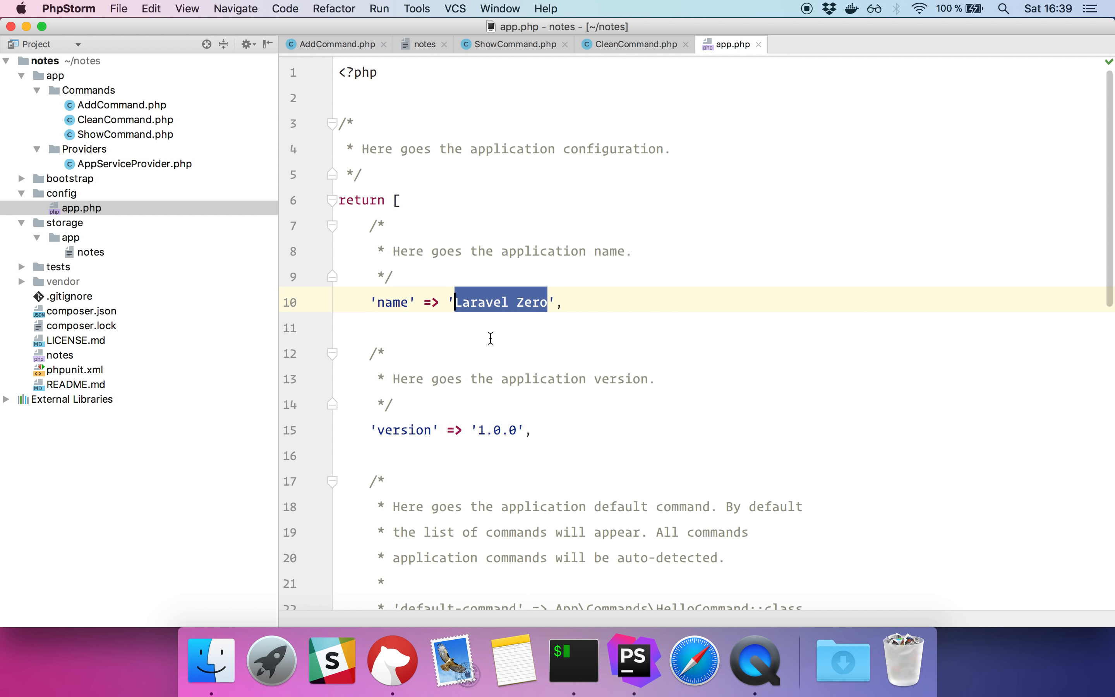
type("Note")
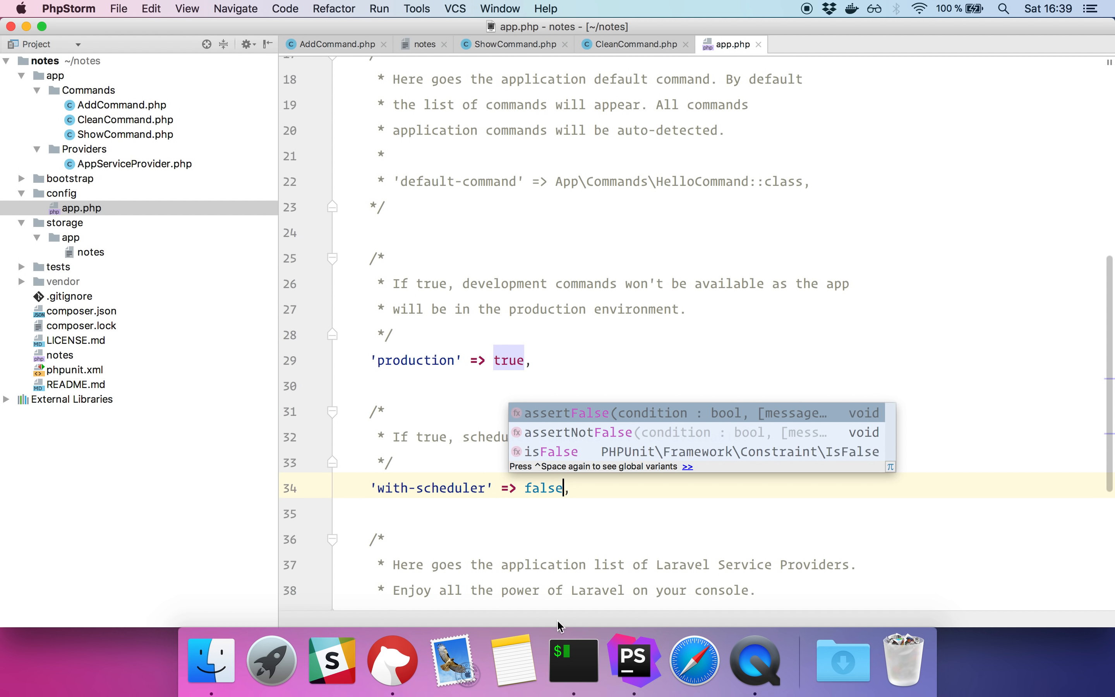
left_click(572, 660)
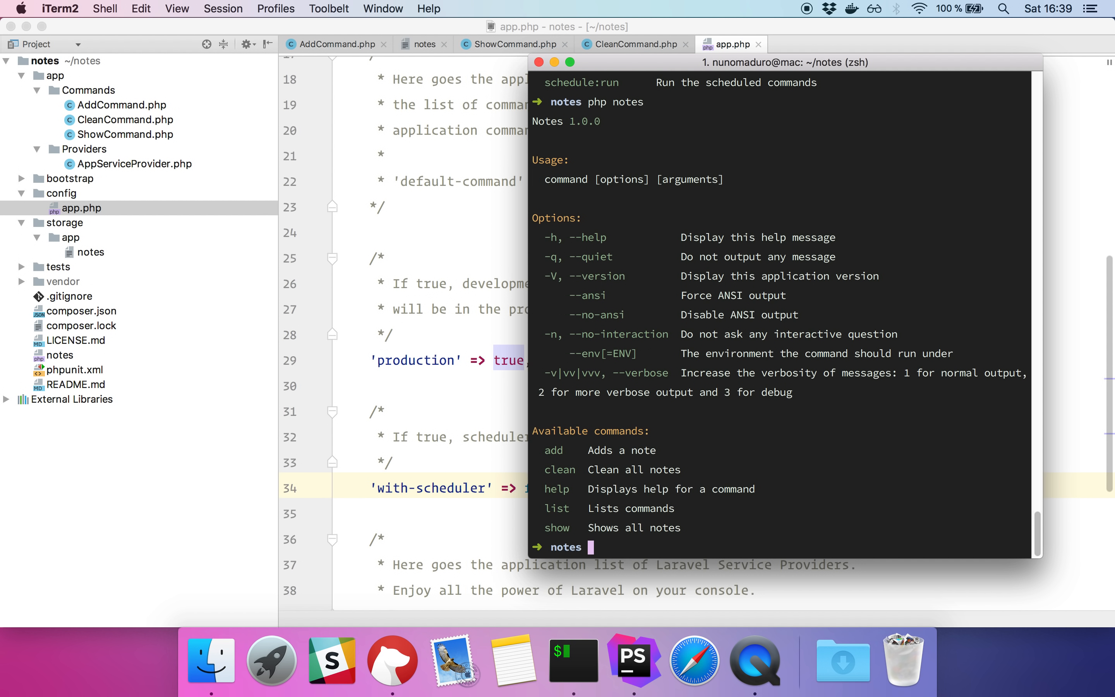